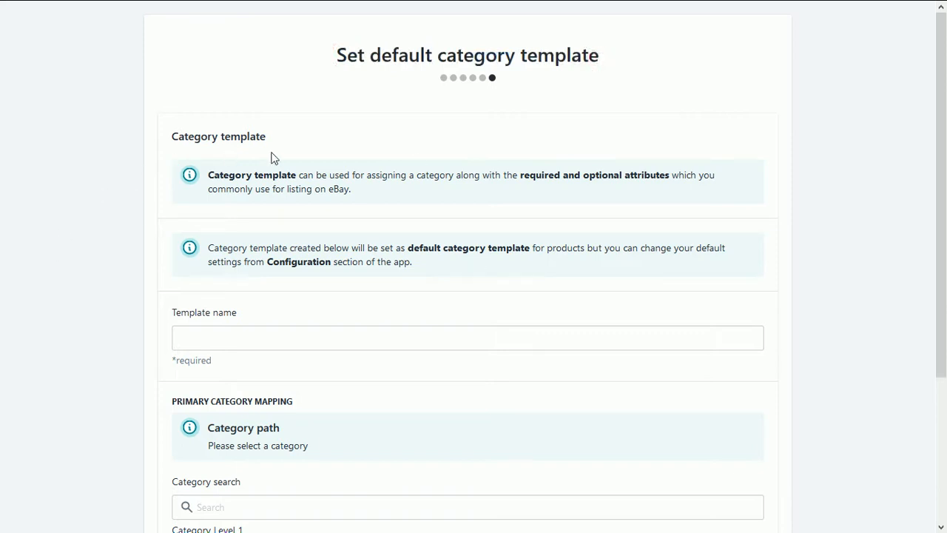
Enter 'Mycategory' as the template name for the default category template
left_click_drag(185, 136, 266, 136)
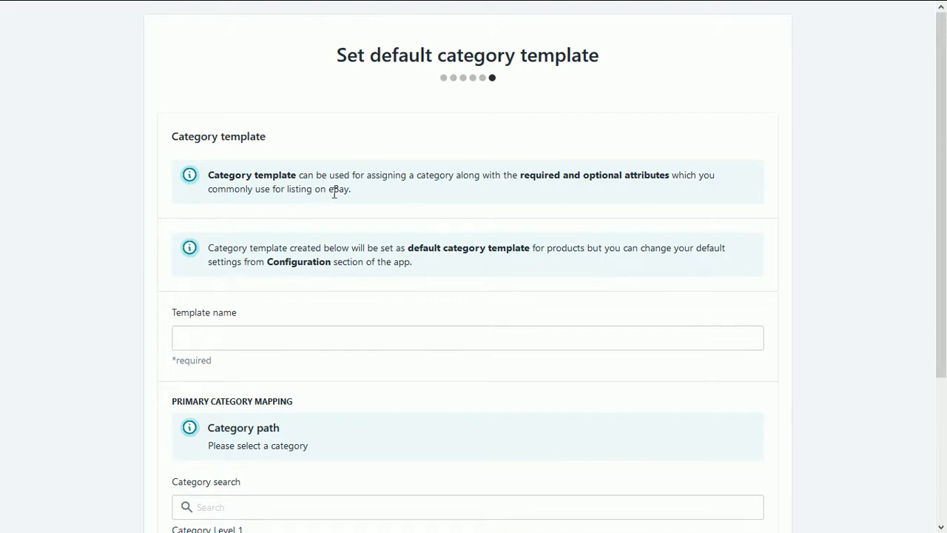
mouse_move(619, 252)
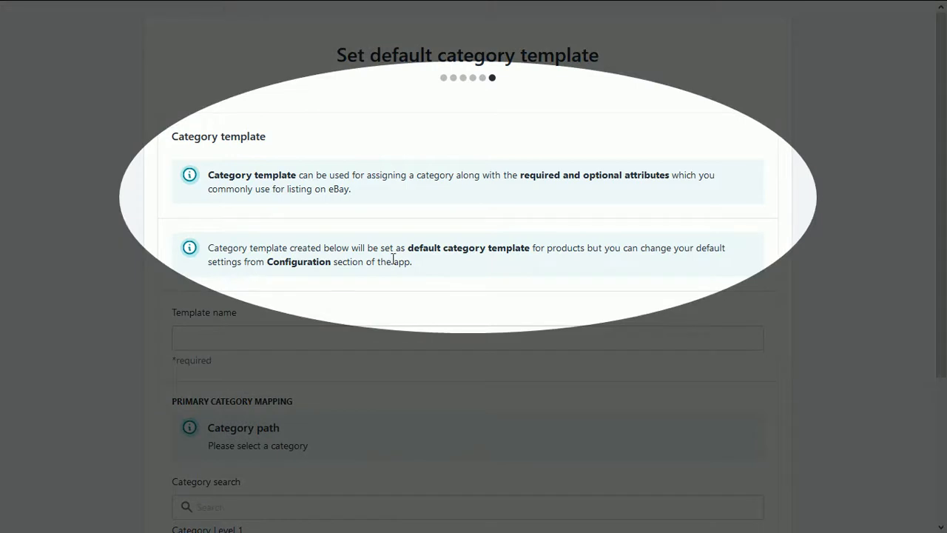
scroll("down", 3)
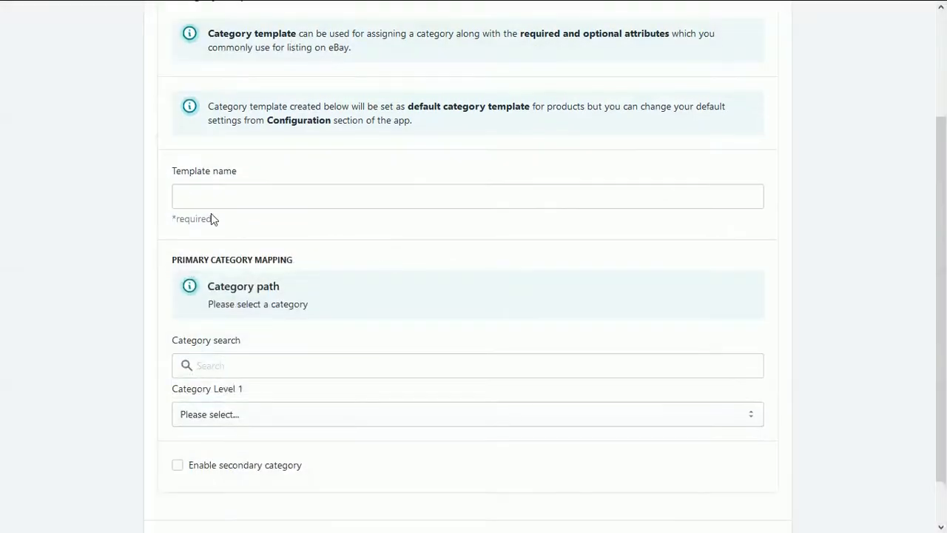
type("M")
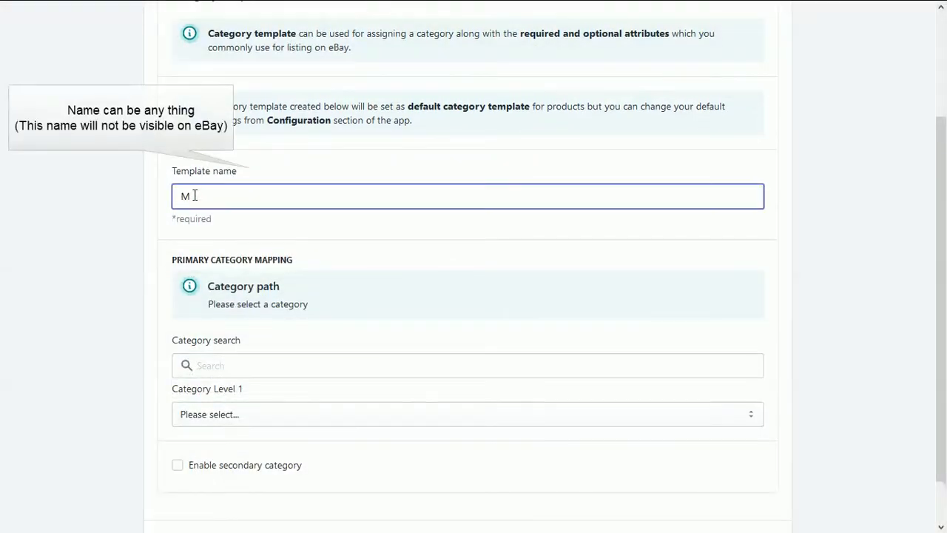
type("ycategory")
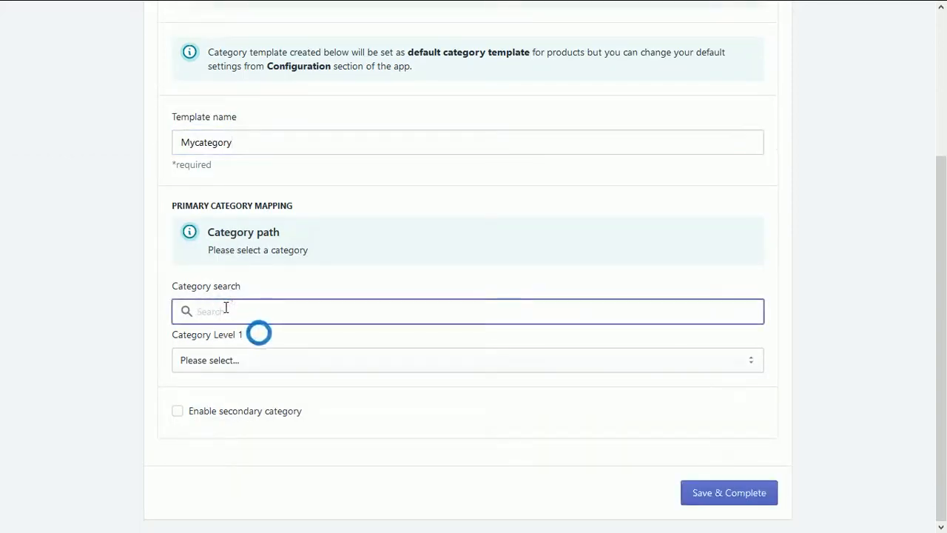
Select Baby, then Kleidung, Schuhe & Accessoires, Accessoires and Haarschmuck across the four category levels
left_click(467, 359)
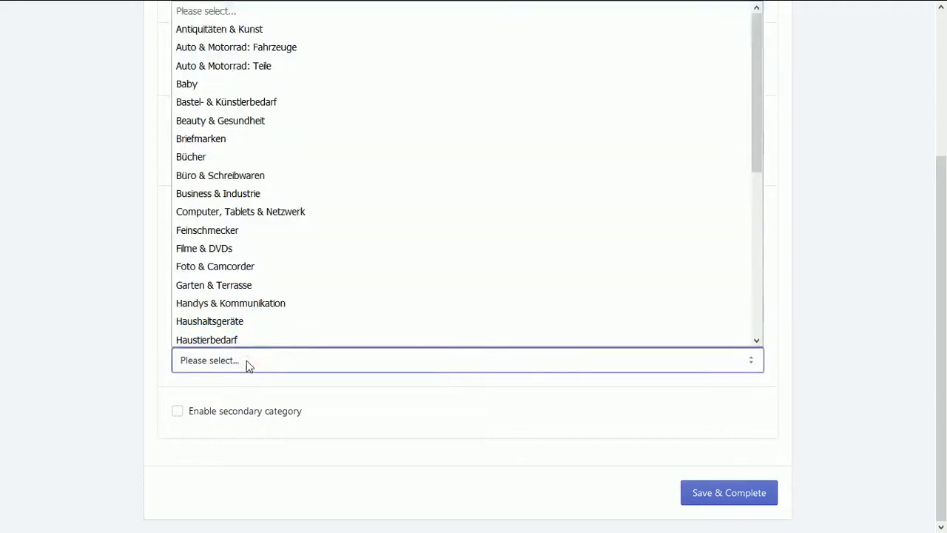
left_click(187, 83)
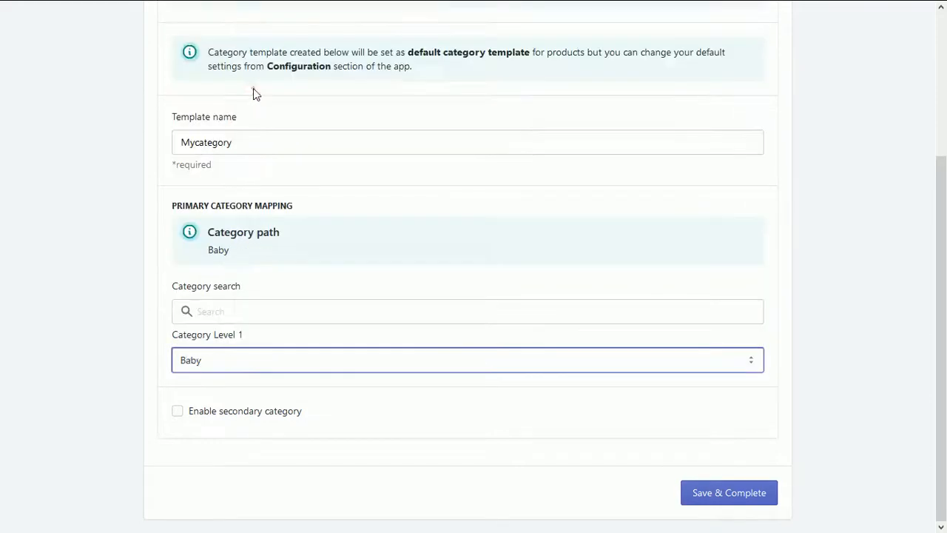
left_click(618, 361)
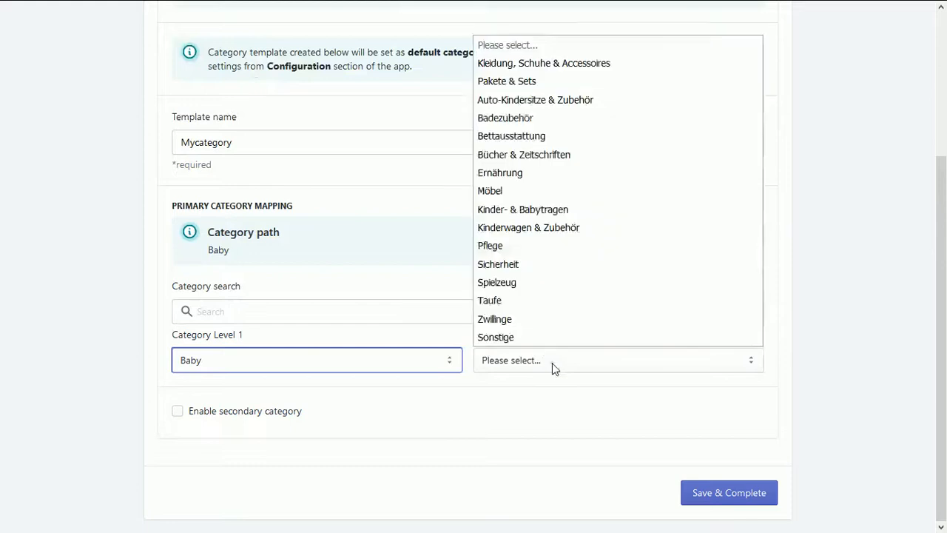
left_click(545, 62)
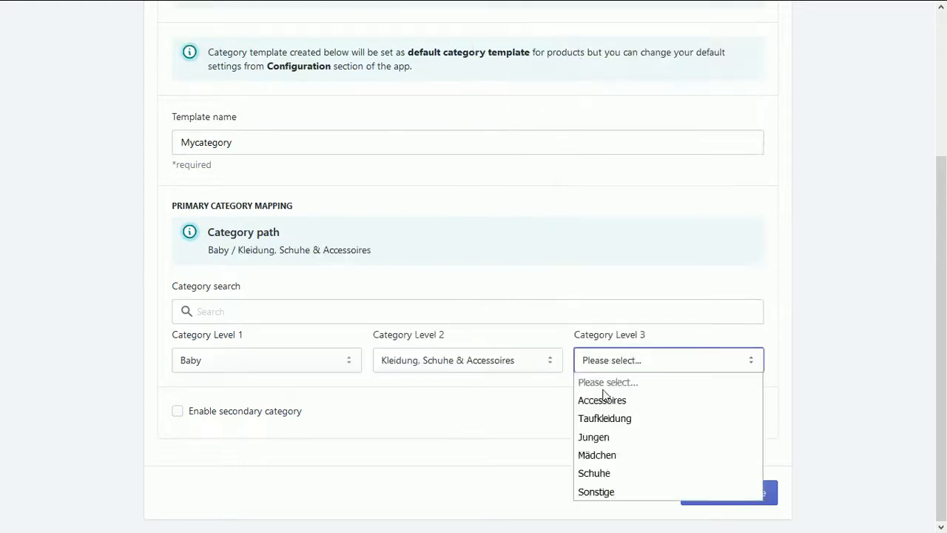
left_click(601, 399)
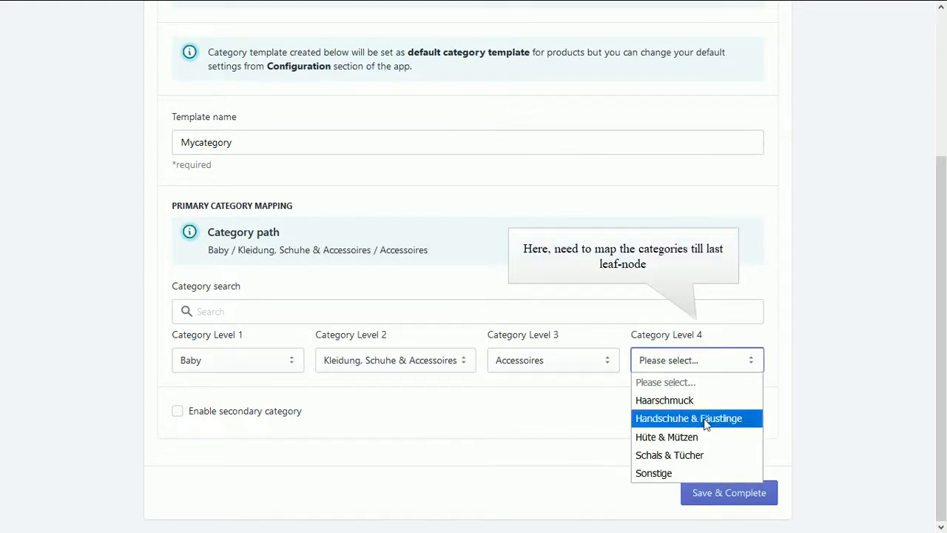
left_click(663, 399)
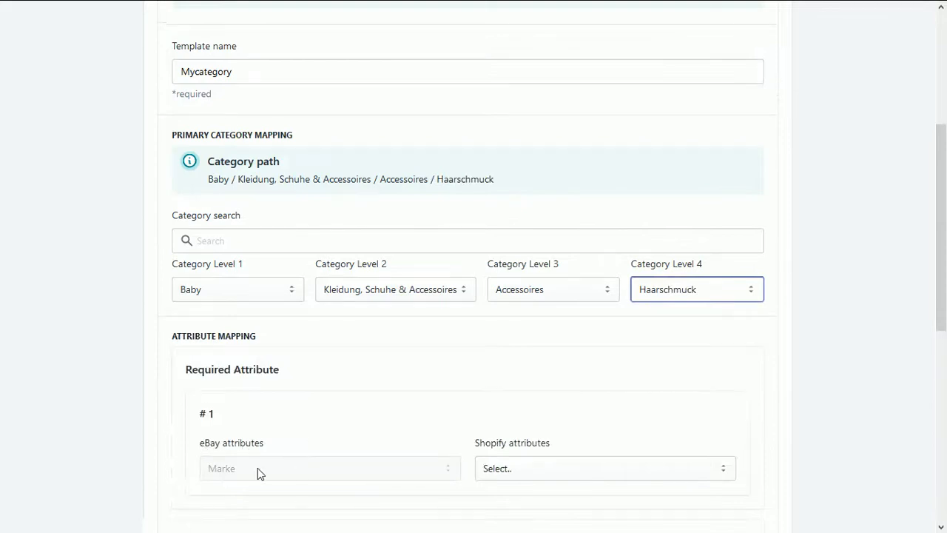
mouse_move(551, 480)
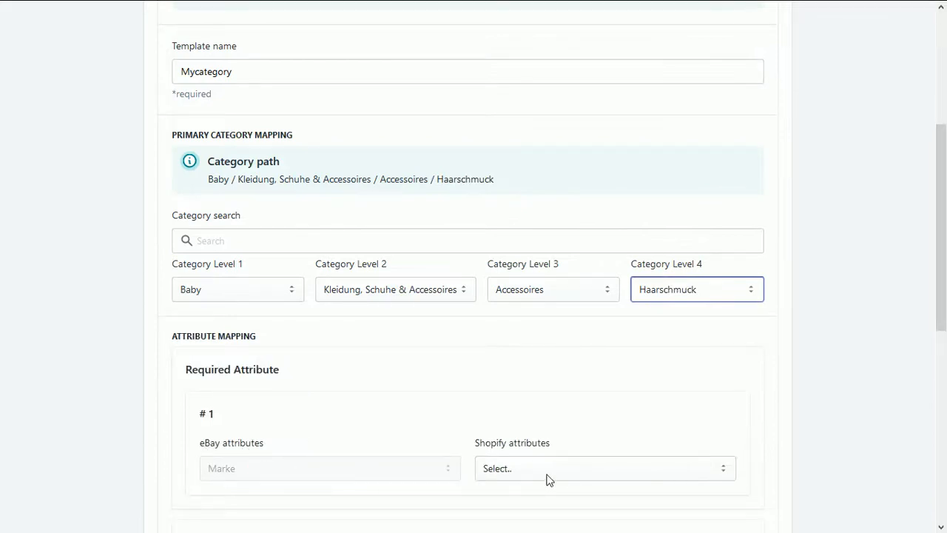
Map the required eBay attribute Marke to the Shopify Title field
left_click(604, 468)
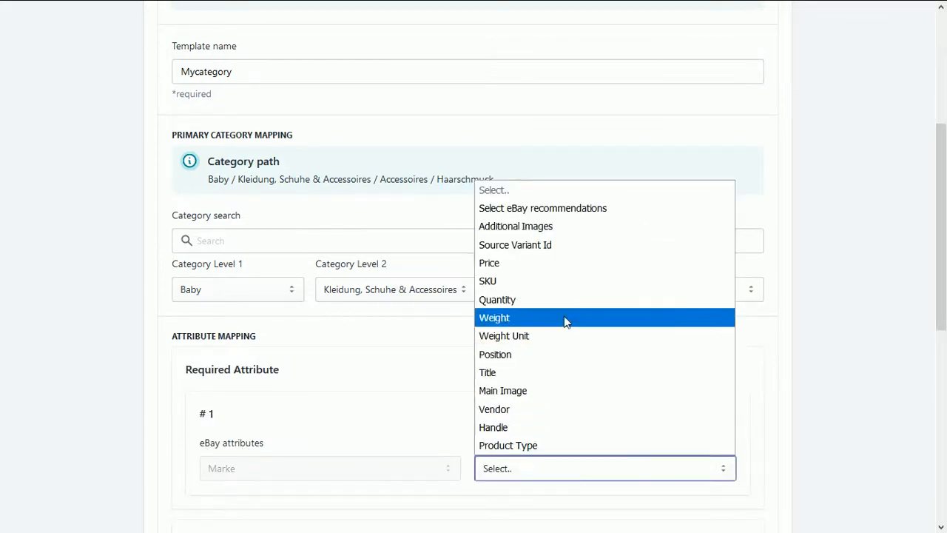
mouse_move(574, 373)
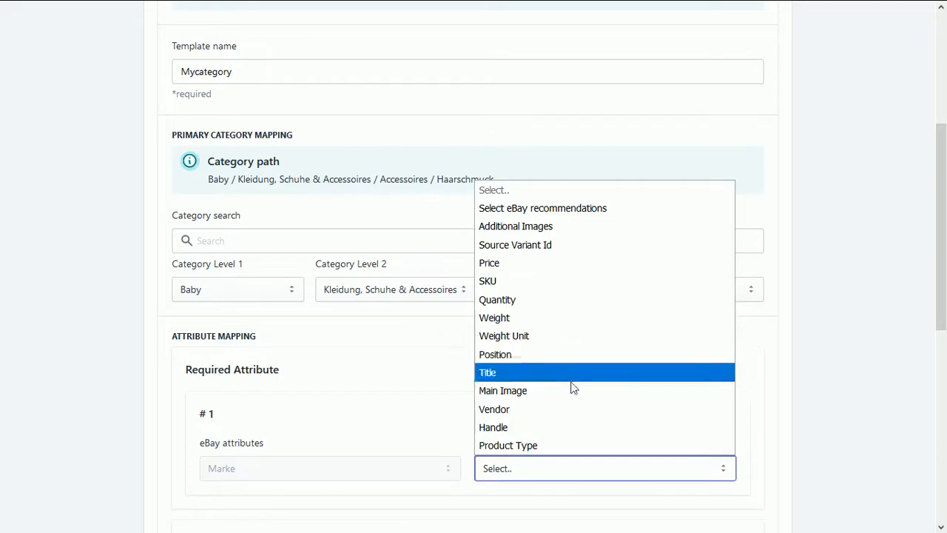
left_click(488, 373)
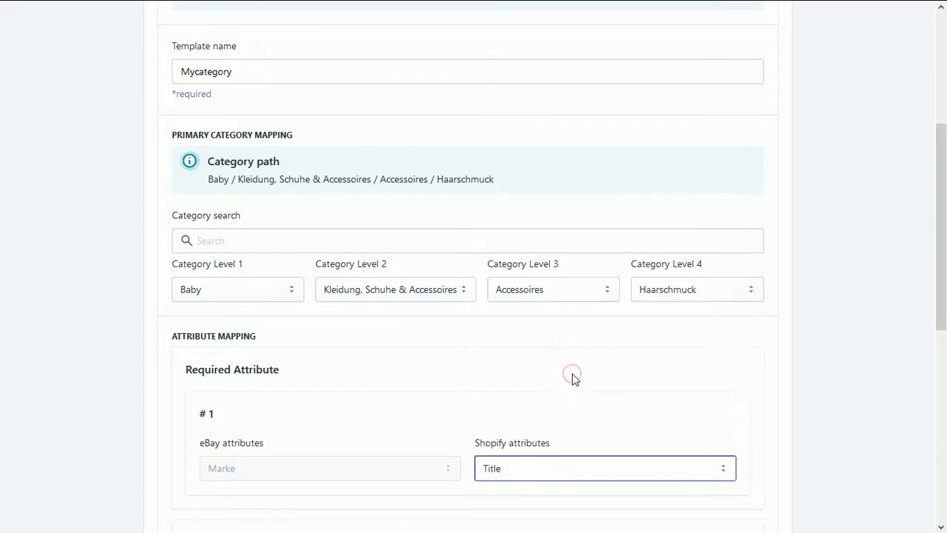
scroll("down", 3)
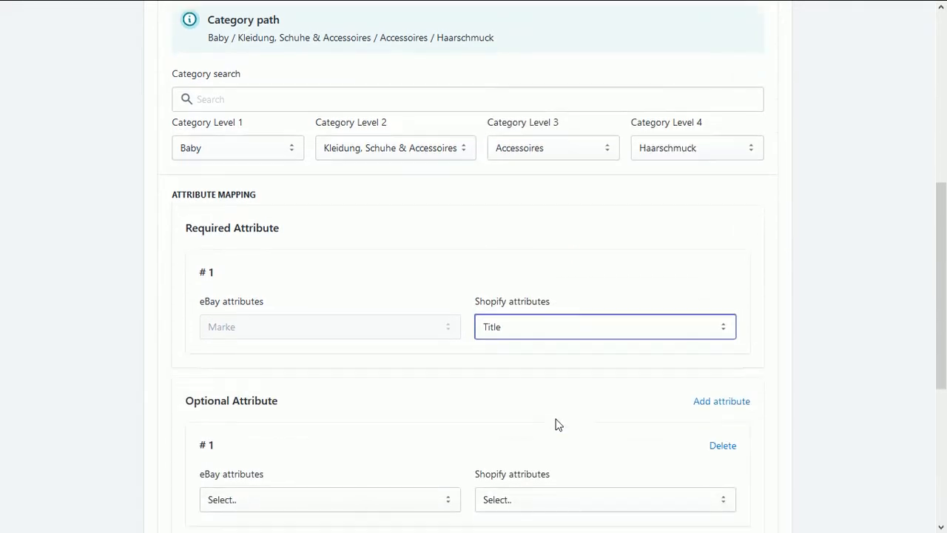
scroll("down", 3)
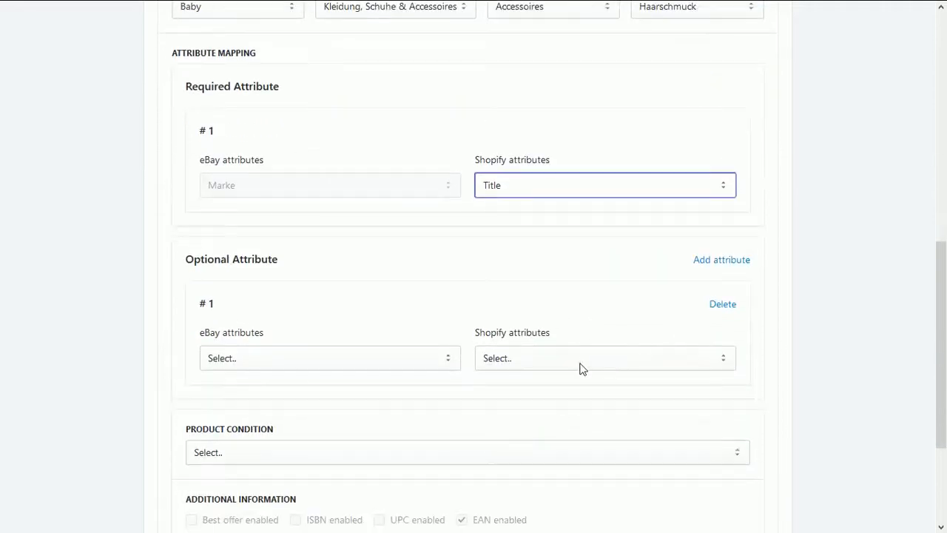
Map optional attribute #1 to Shopify Vendor with eBay attribute Thema
left_click(603, 356)
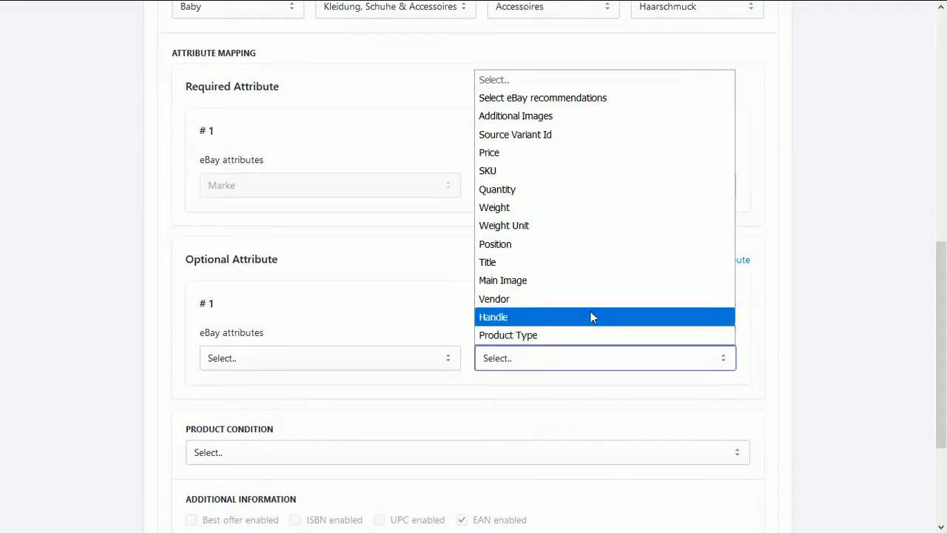
left_click(494, 299)
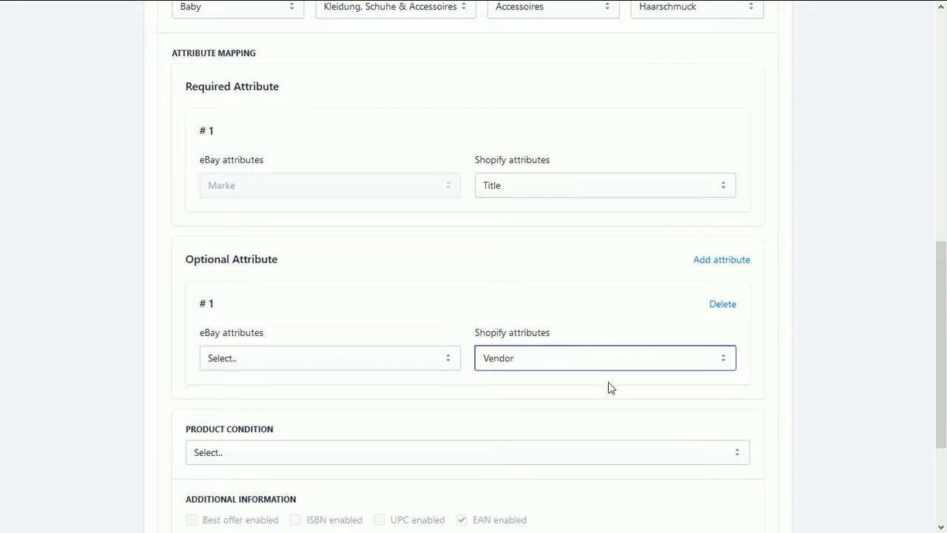
left_click(329, 357)
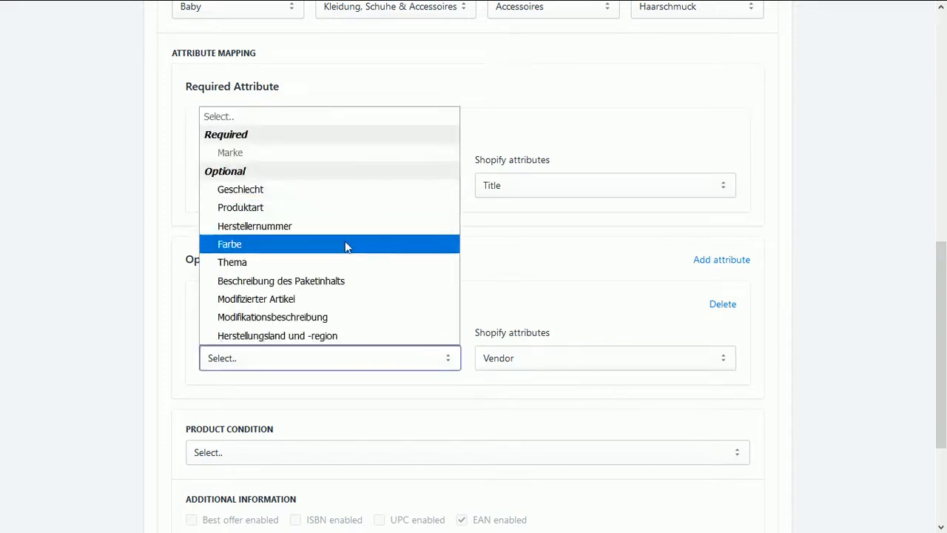
left_click(232, 262)
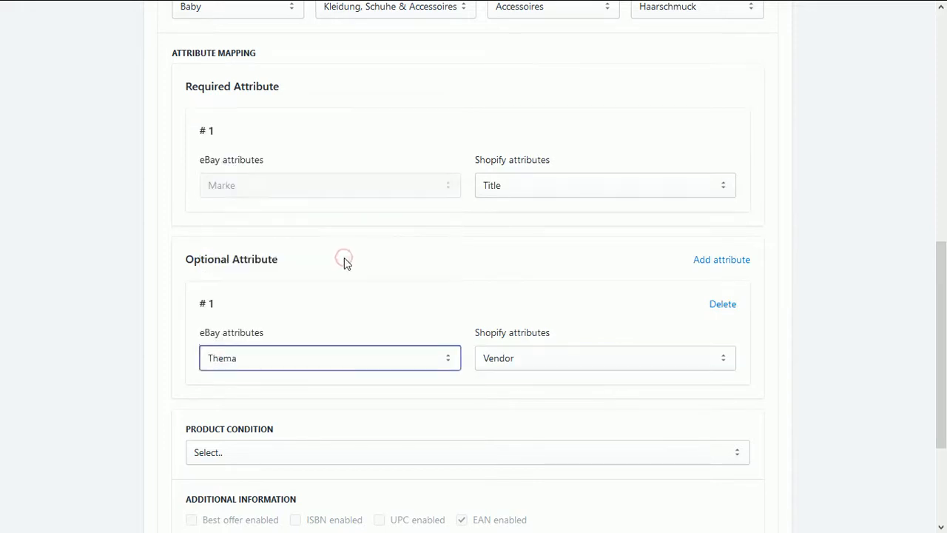
scroll("down", 3)
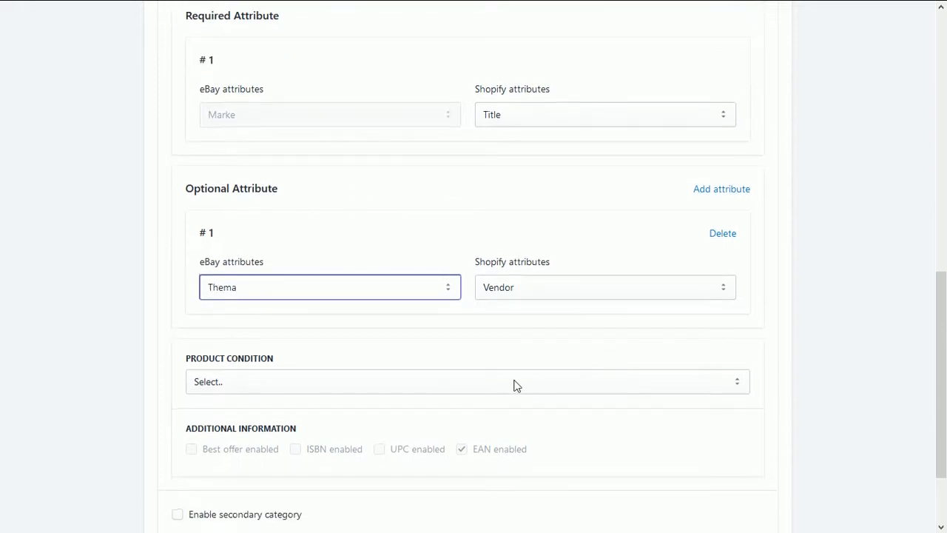
Set product condition to Neu mit Etikett and save with Save & Complete
left_click(467, 382)
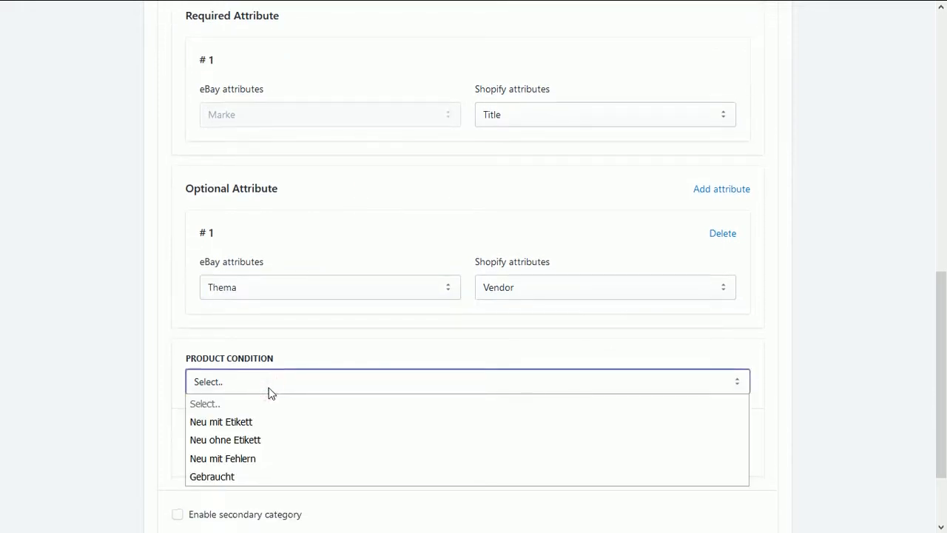
left_click(221, 421)
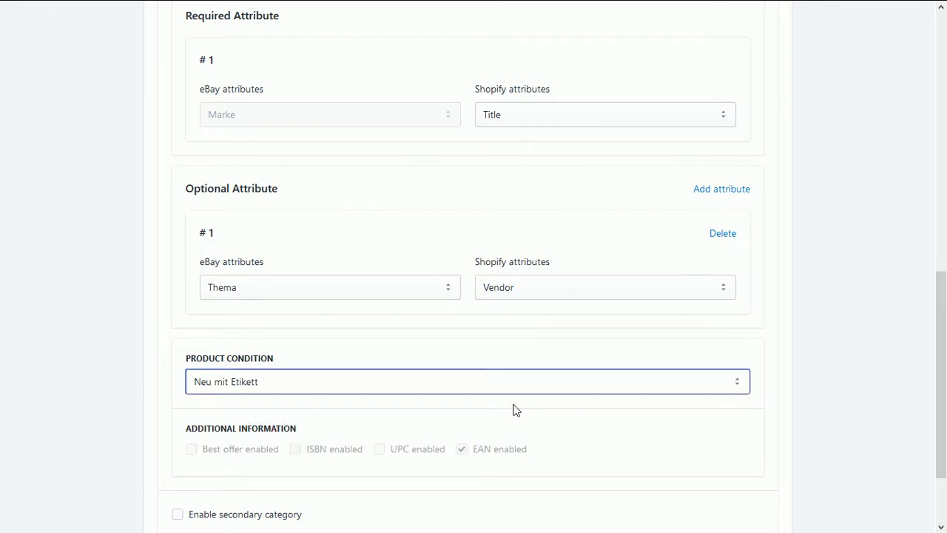
scroll("down", 3)
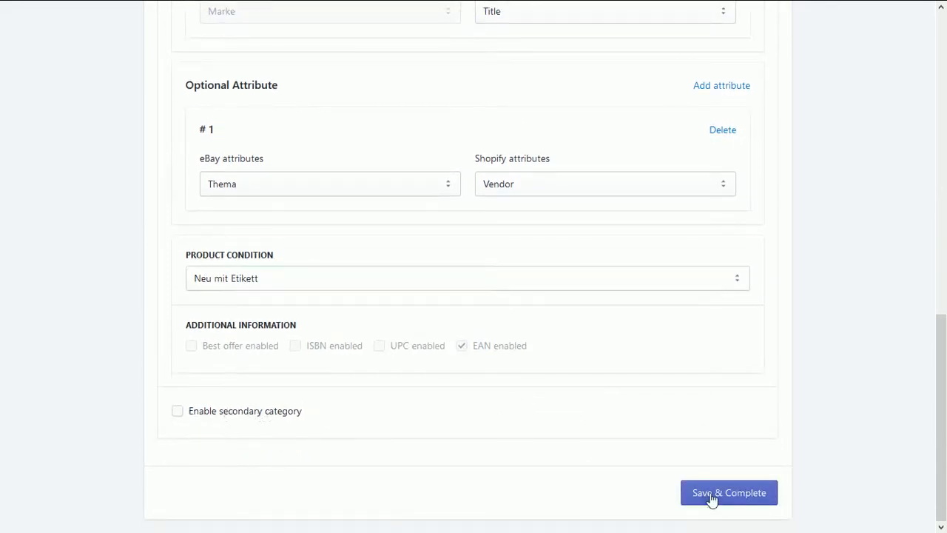
left_click(728, 491)
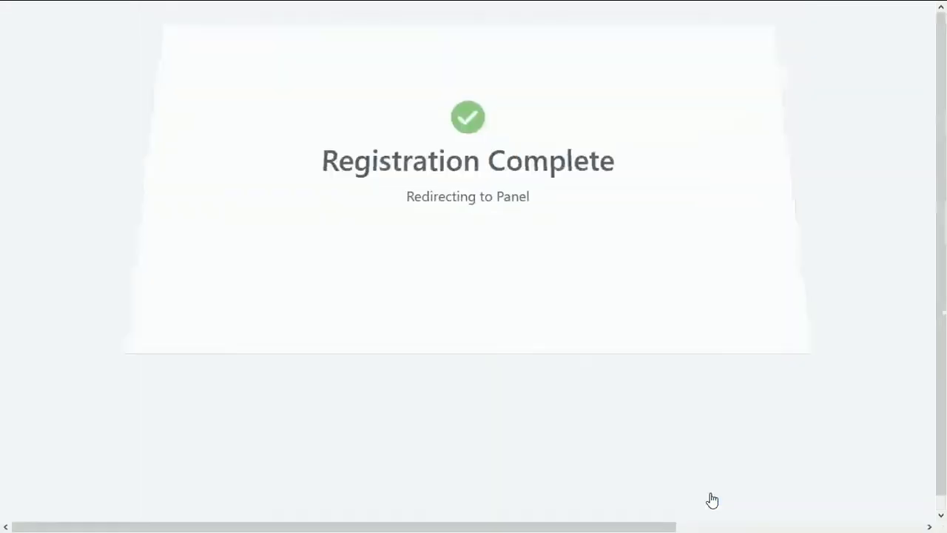